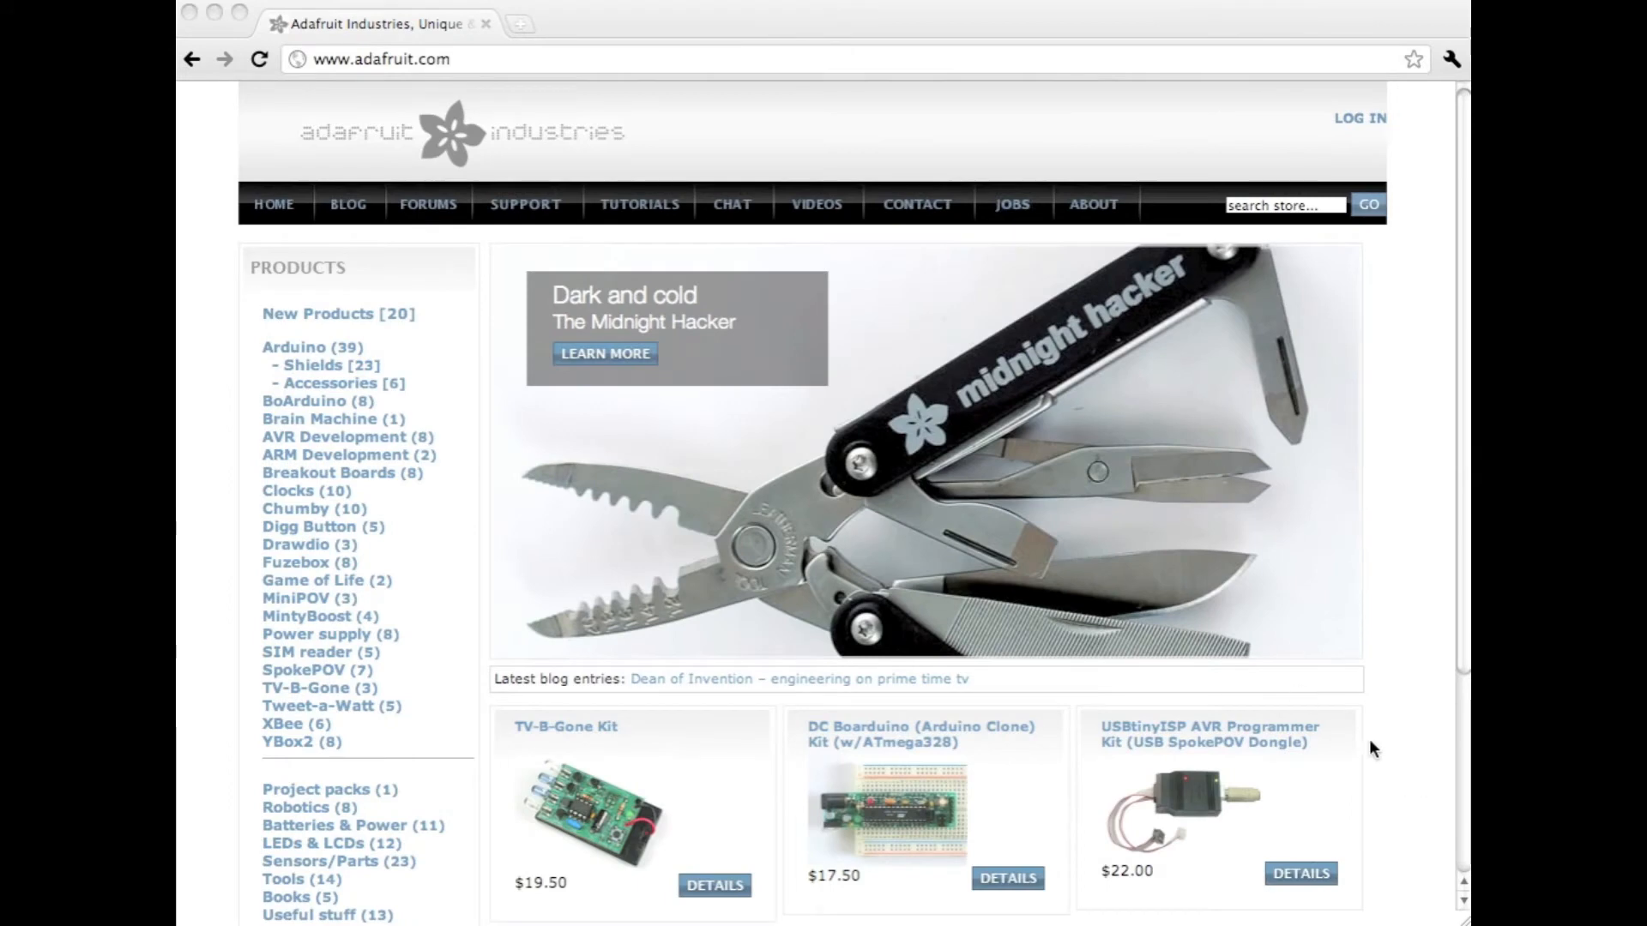
Go to the Customer Support Forums and close the live-broadcast popup notice
{"action": "left_click", "coordinate": [427, 204]}
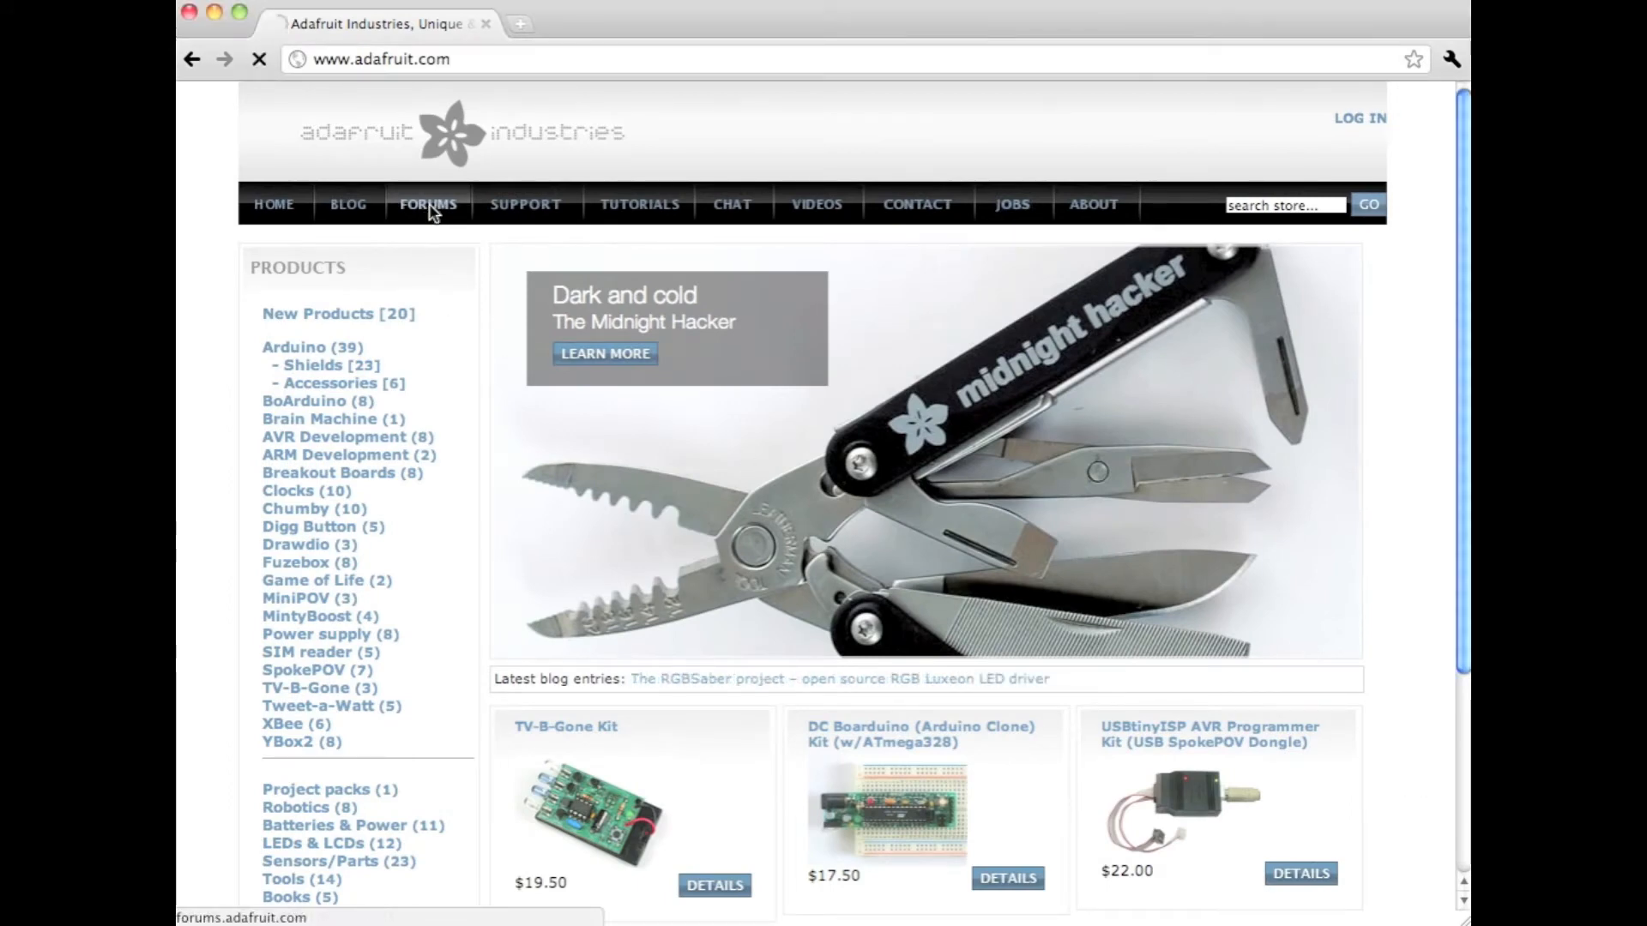
{"action": "left_click", "coordinate": [427, 204]}
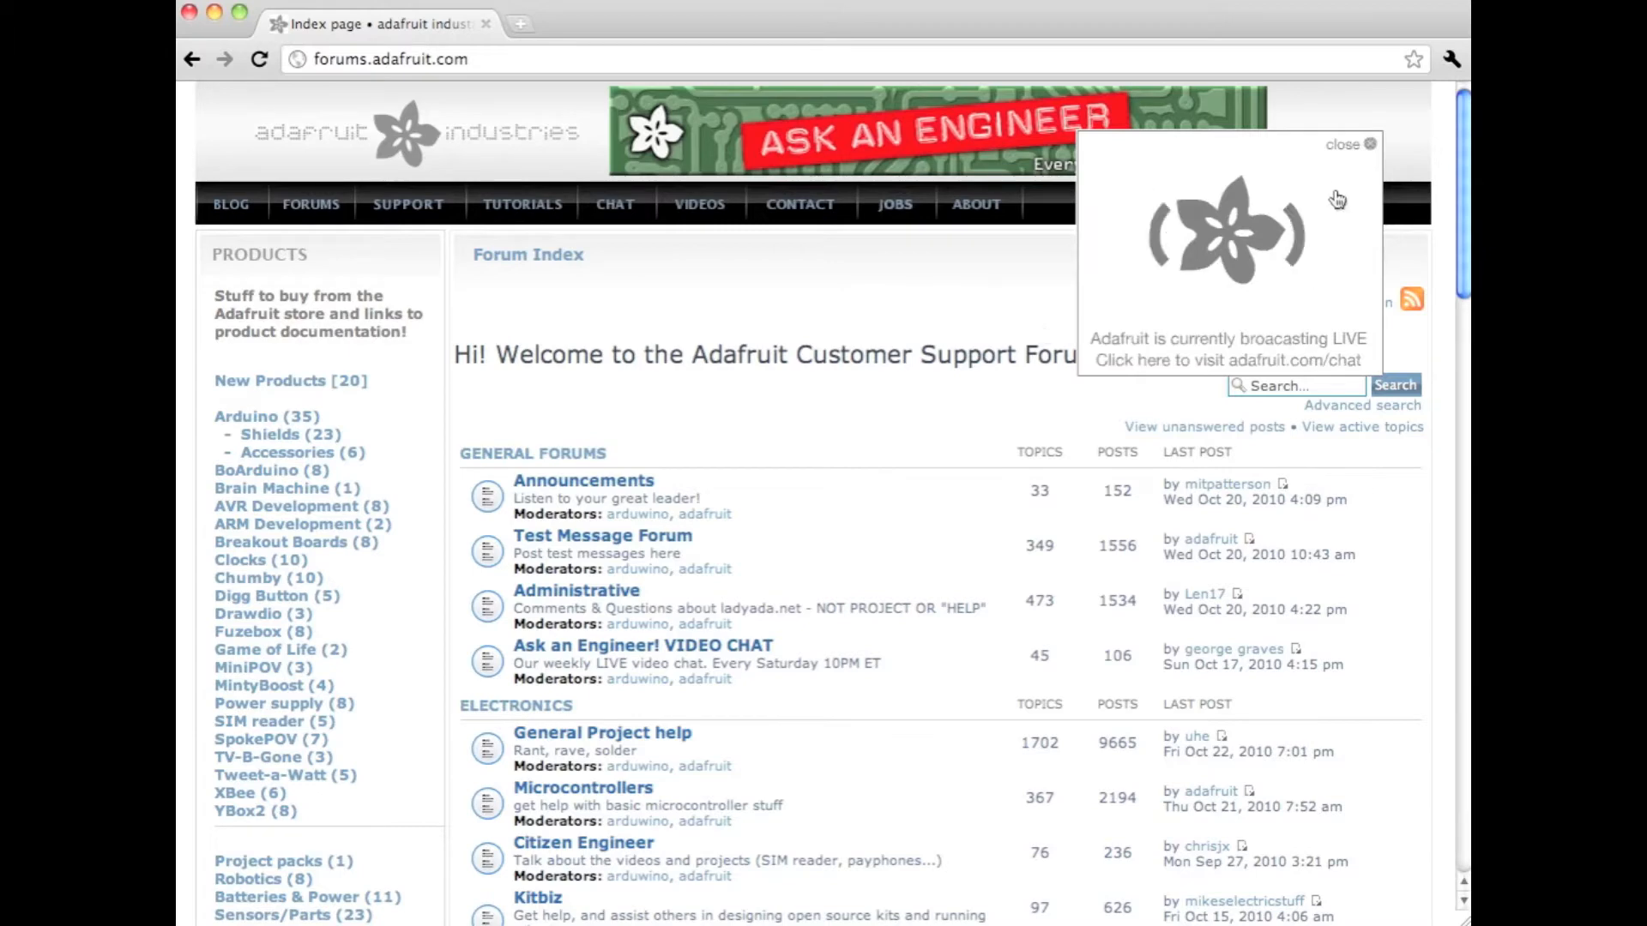
{"action": "mouse_move", "coordinate": [1338, 158]}
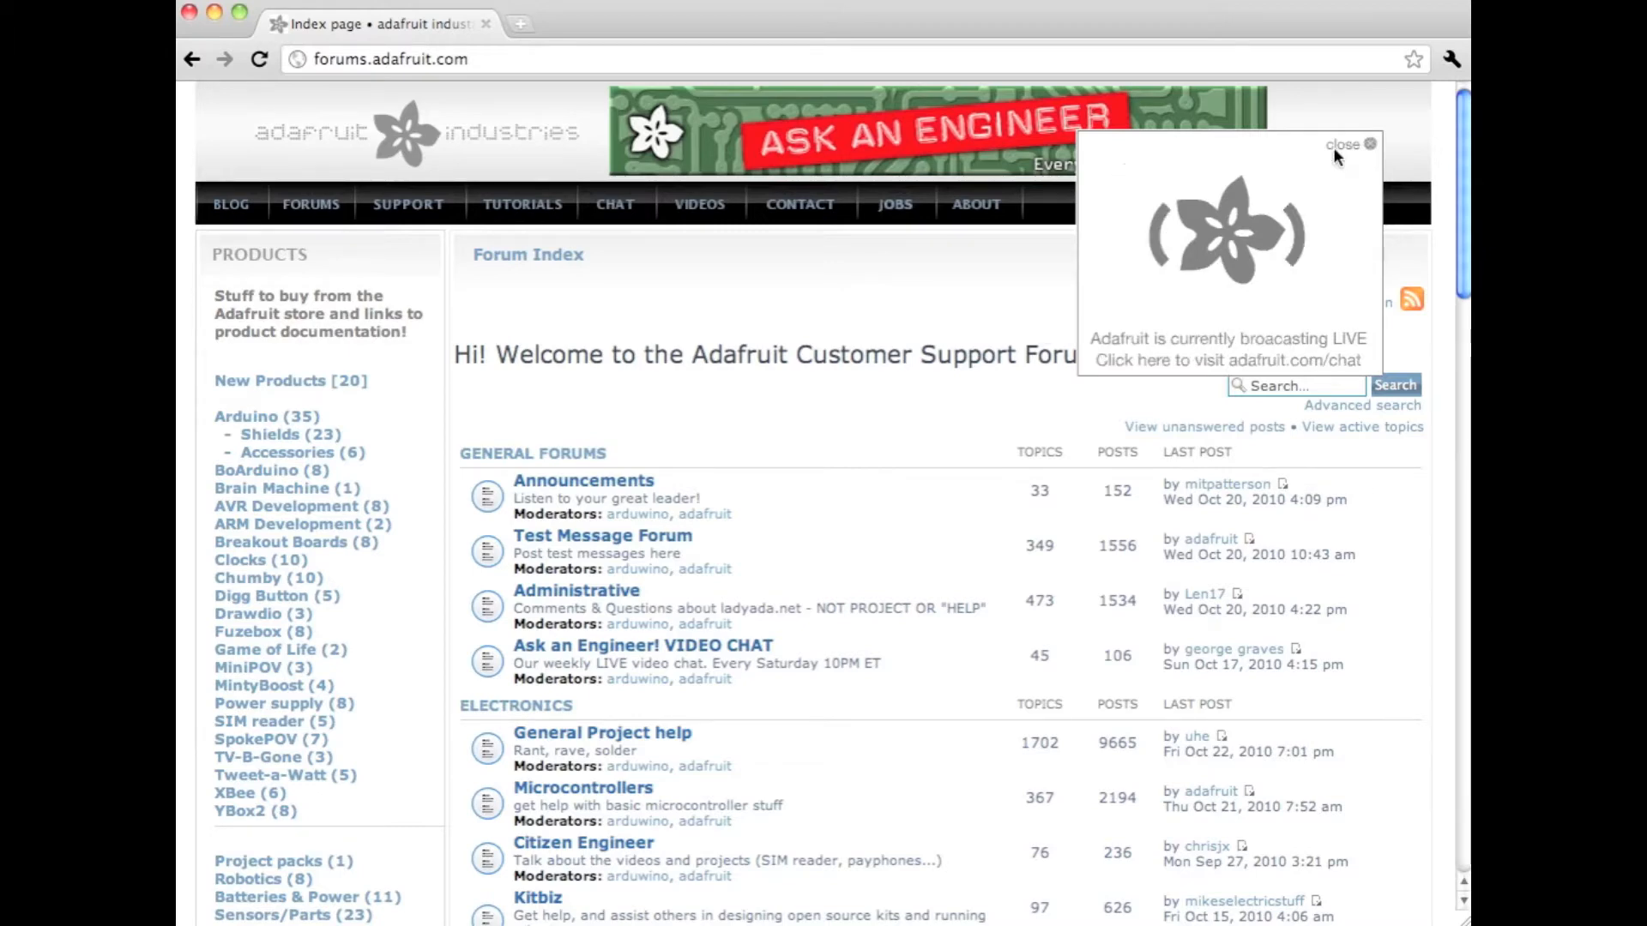
{"action": "left_click", "coordinate": [1341, 144]}
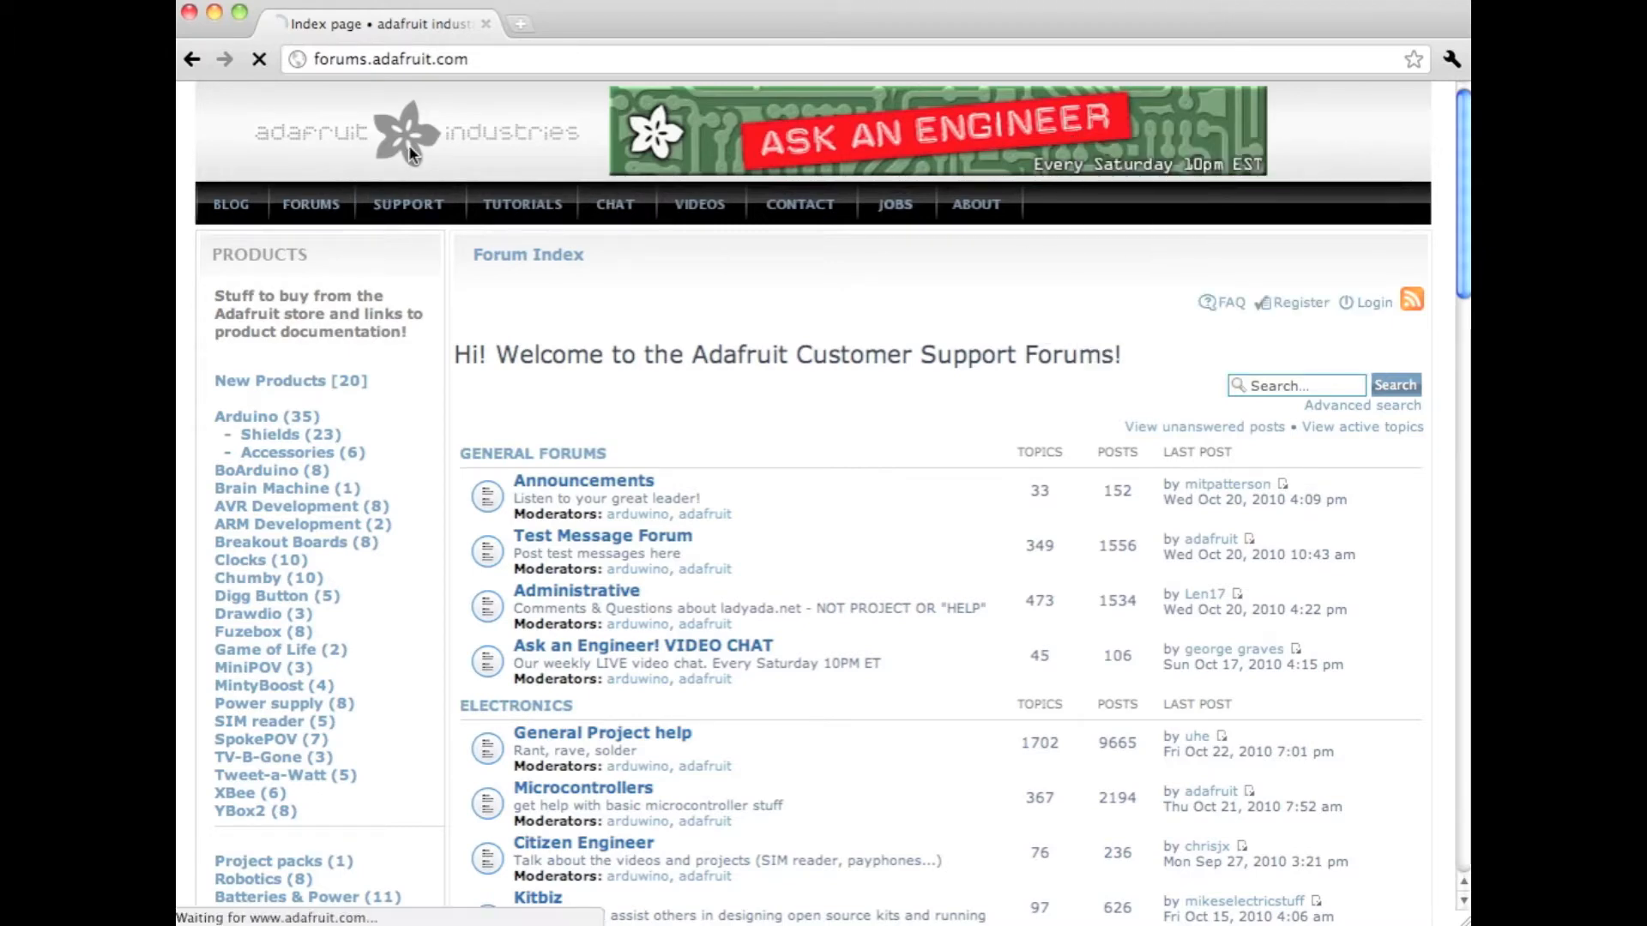
Go back to the Adafruit home page via the logo, where the live notice reappears
{"action": "left_click", "coordinate": [409, 132]}
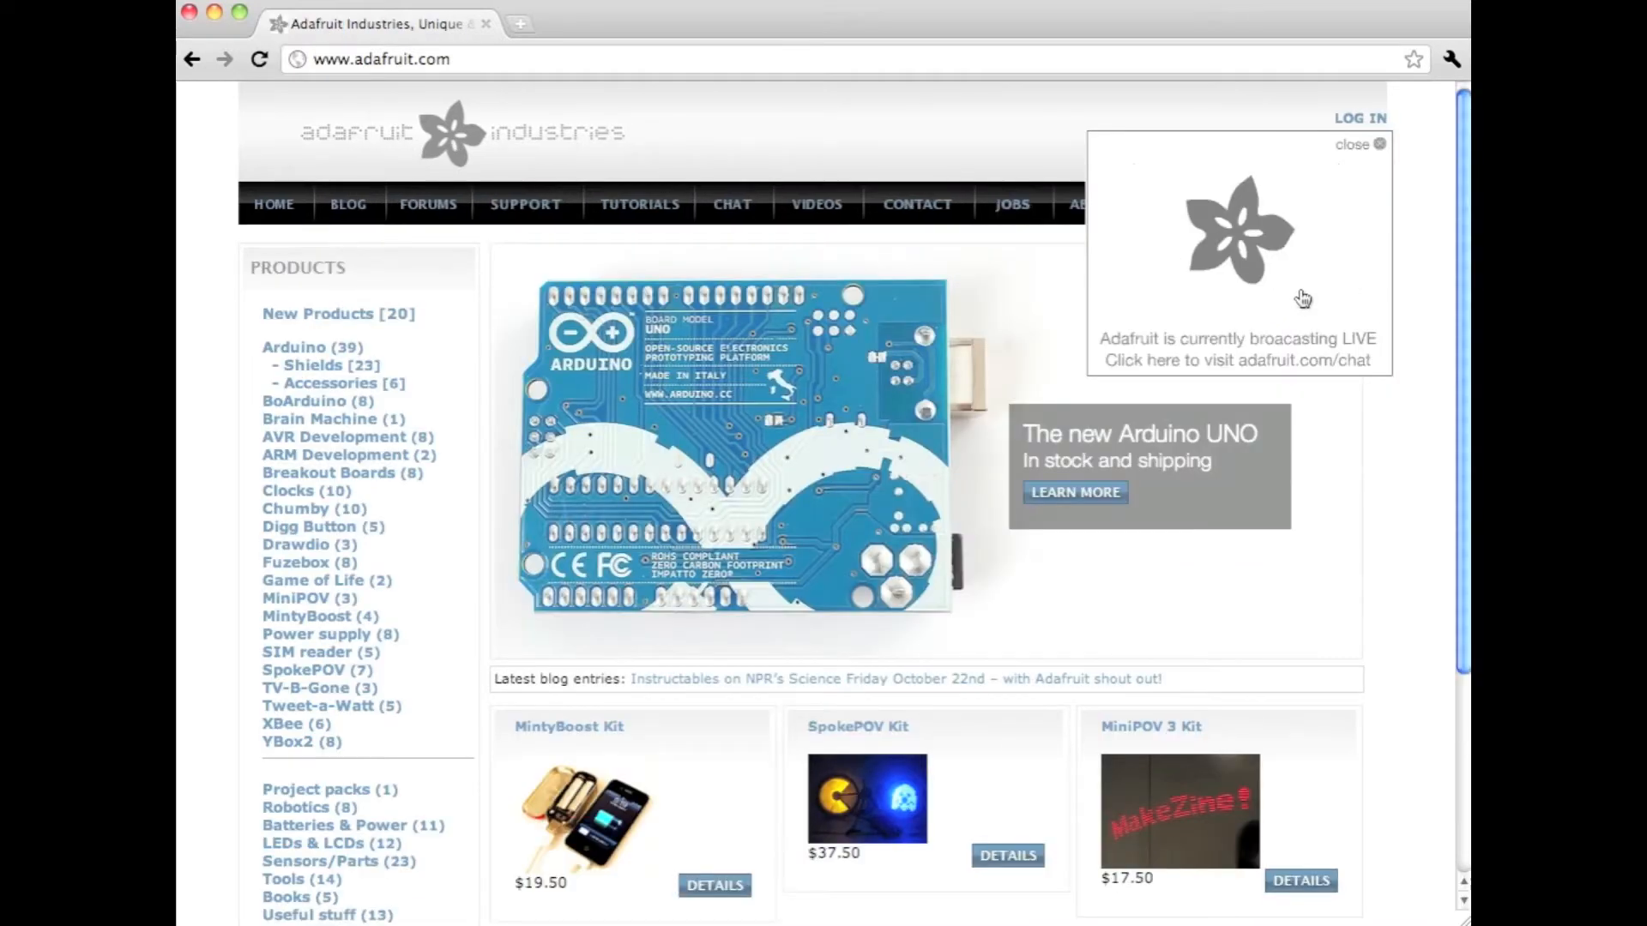
{"action": "mouse_move", "coordinate": [1426, 434]}
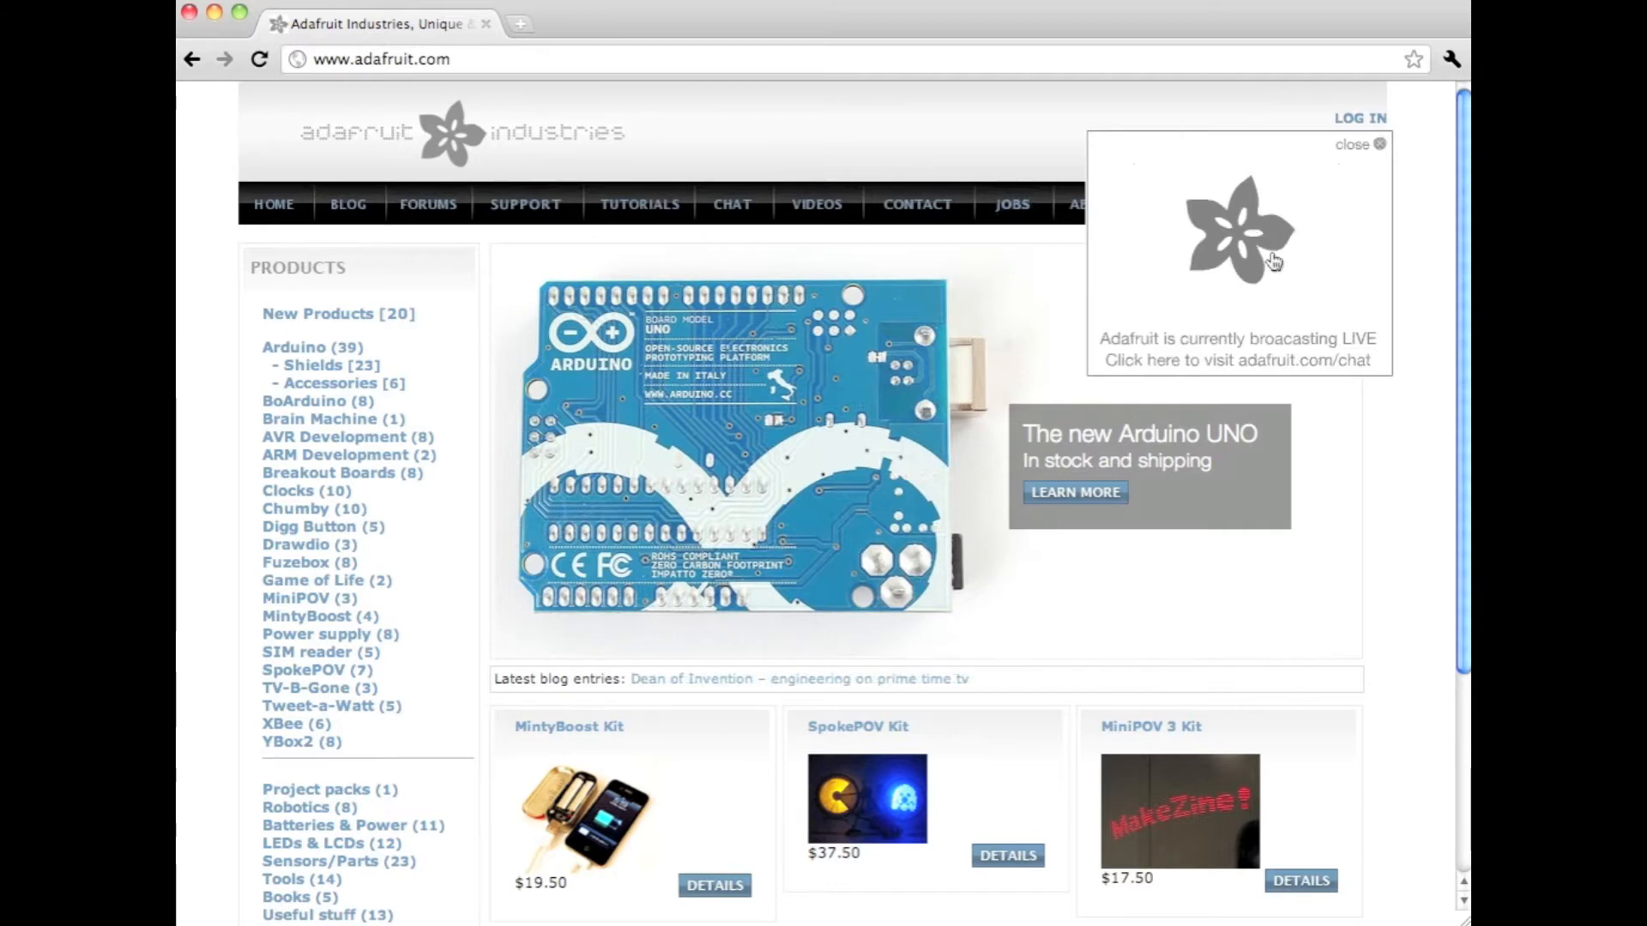
{"action": "mouse_move", "coordinate": [1271, 344]}
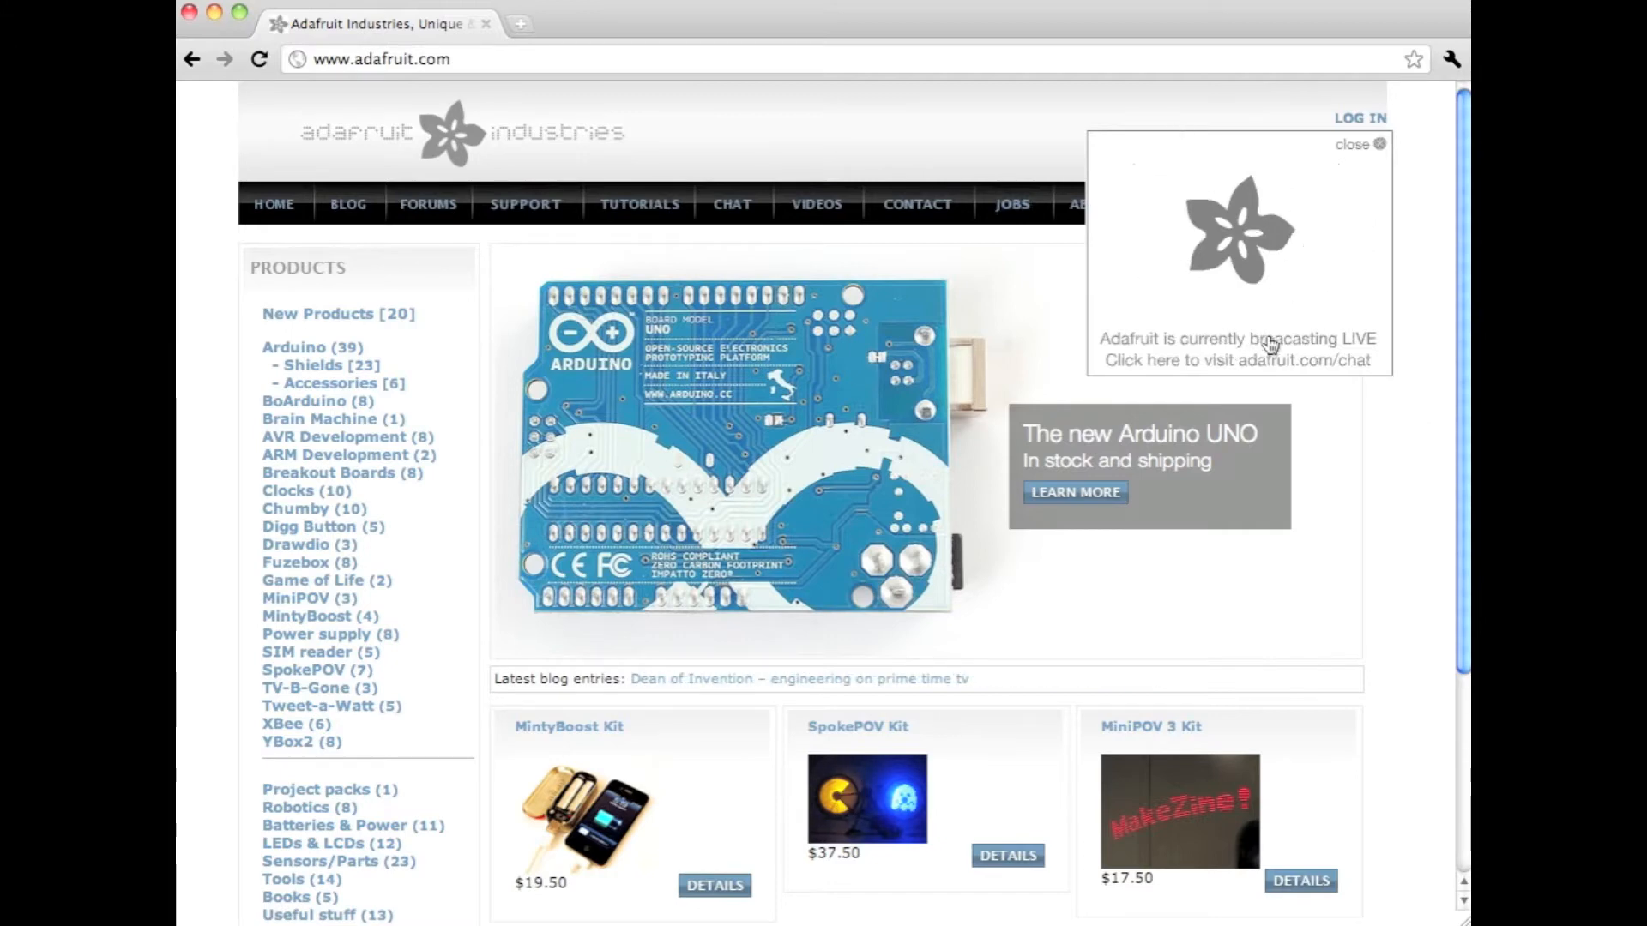
Follow the 'currently broadcasting LIVE' popup to adafruit.com/chat and play the Ustream video
{"action": "left_click", "coordinate": [1236, 350]}
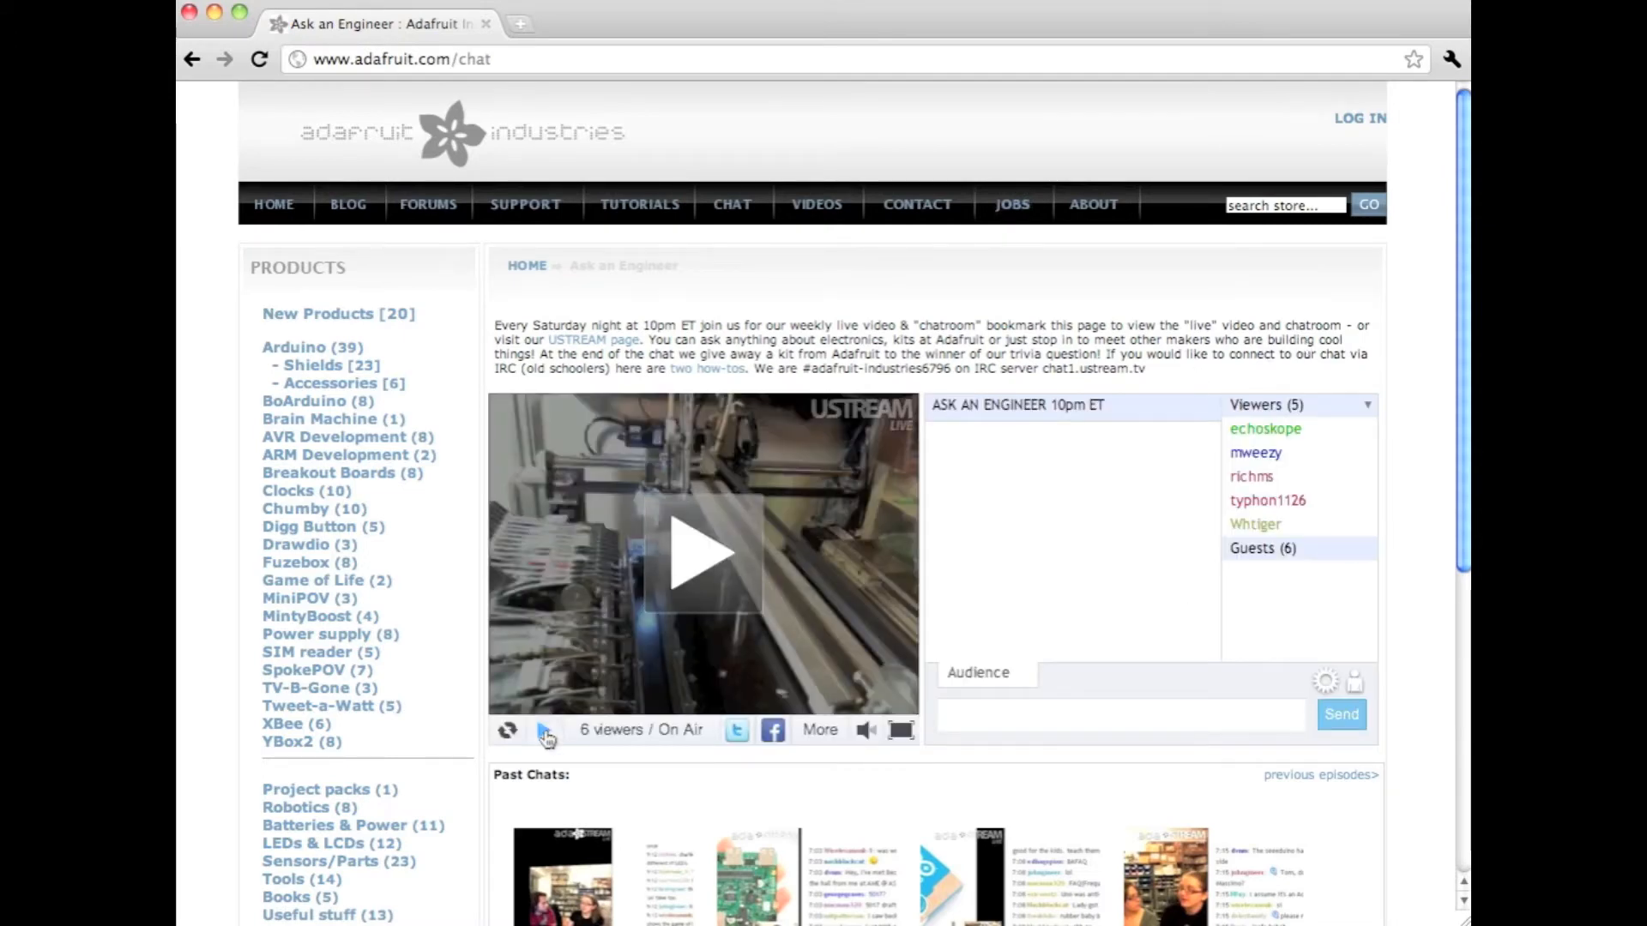
{"action": "left_click", "coordinate": [702, 554]}
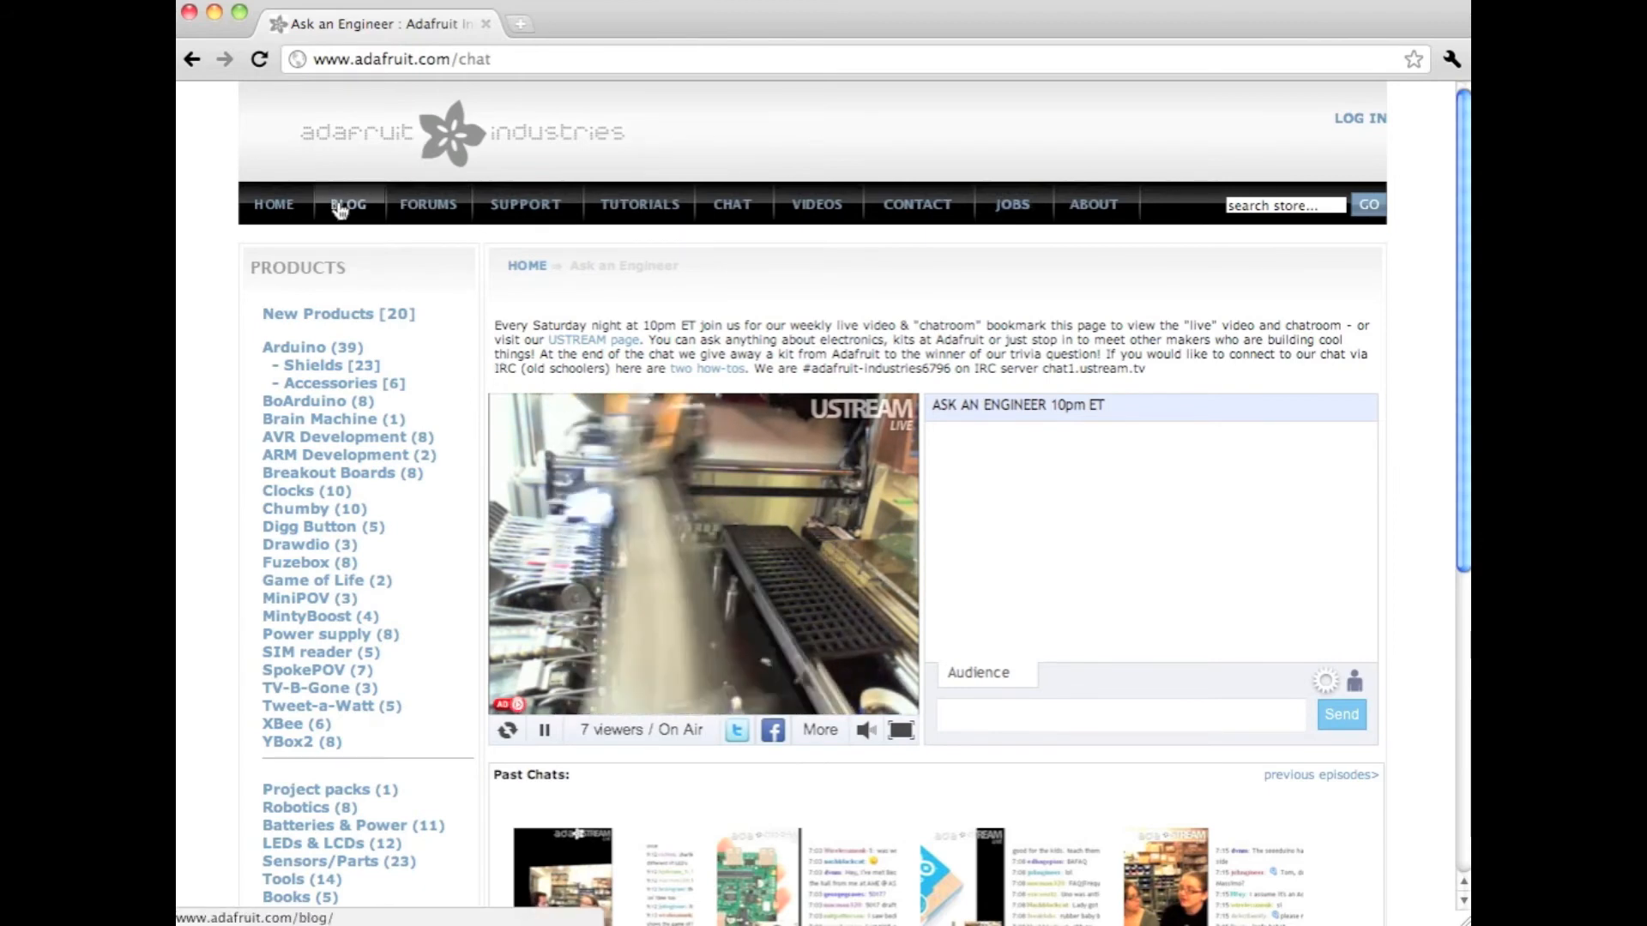
Switch to the forums, then follow the live-broadcast popup back to adafruit.com/chat
{"action": "left_click", "coordinate": [348, 205]}
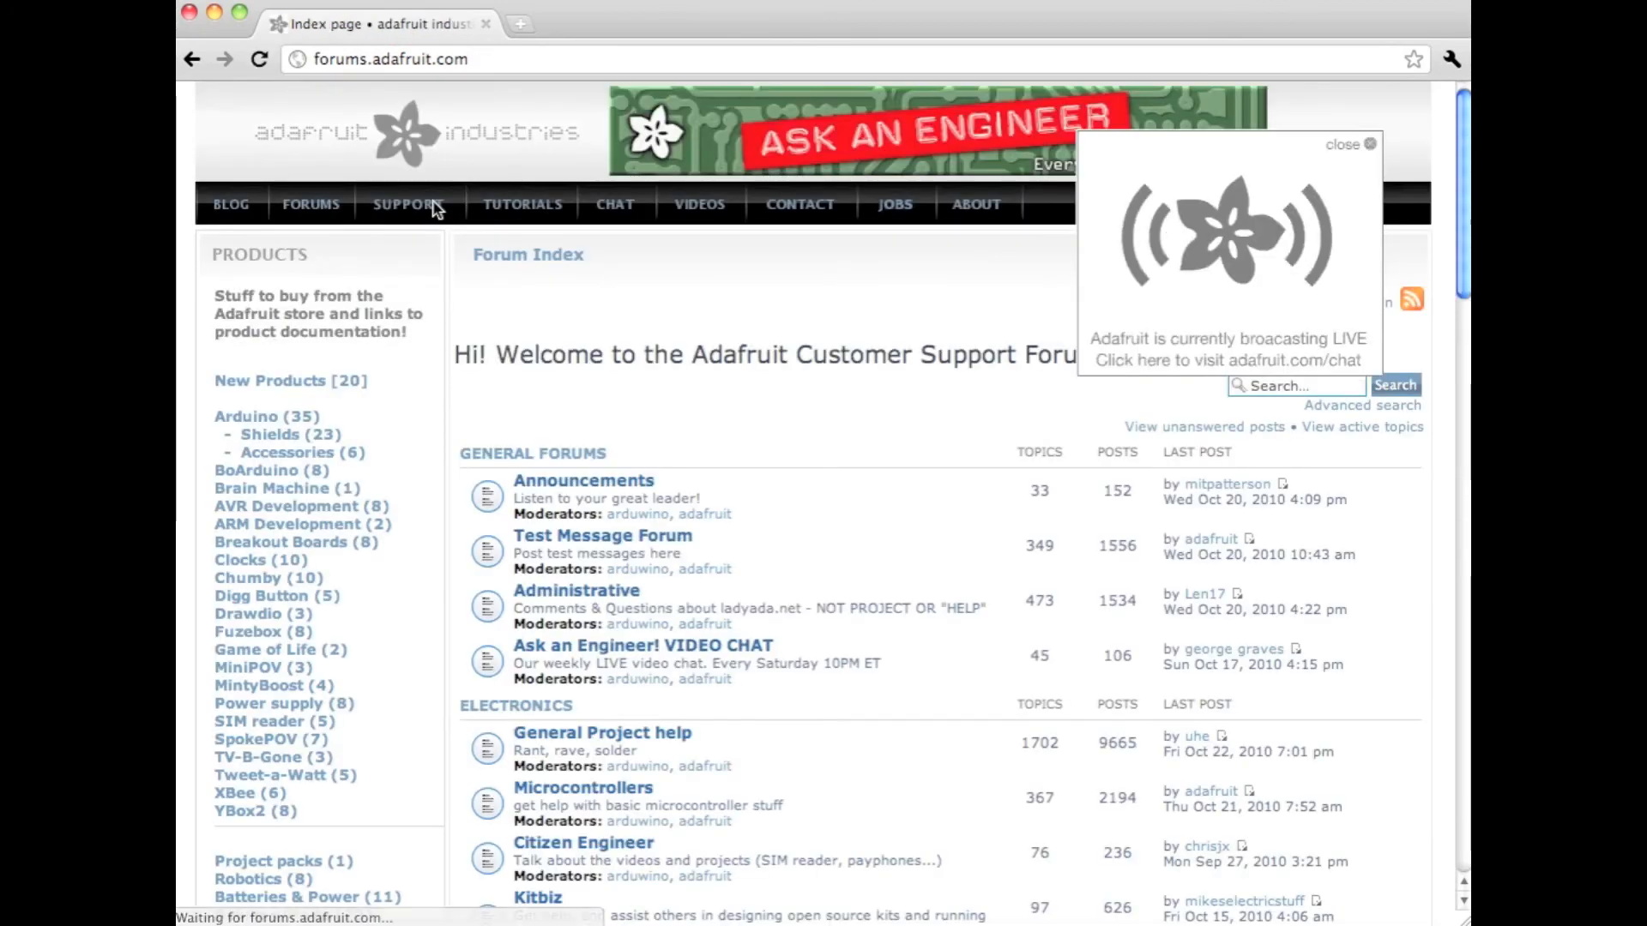
{"action": "left_click", "coordinate": [1224, 352]}
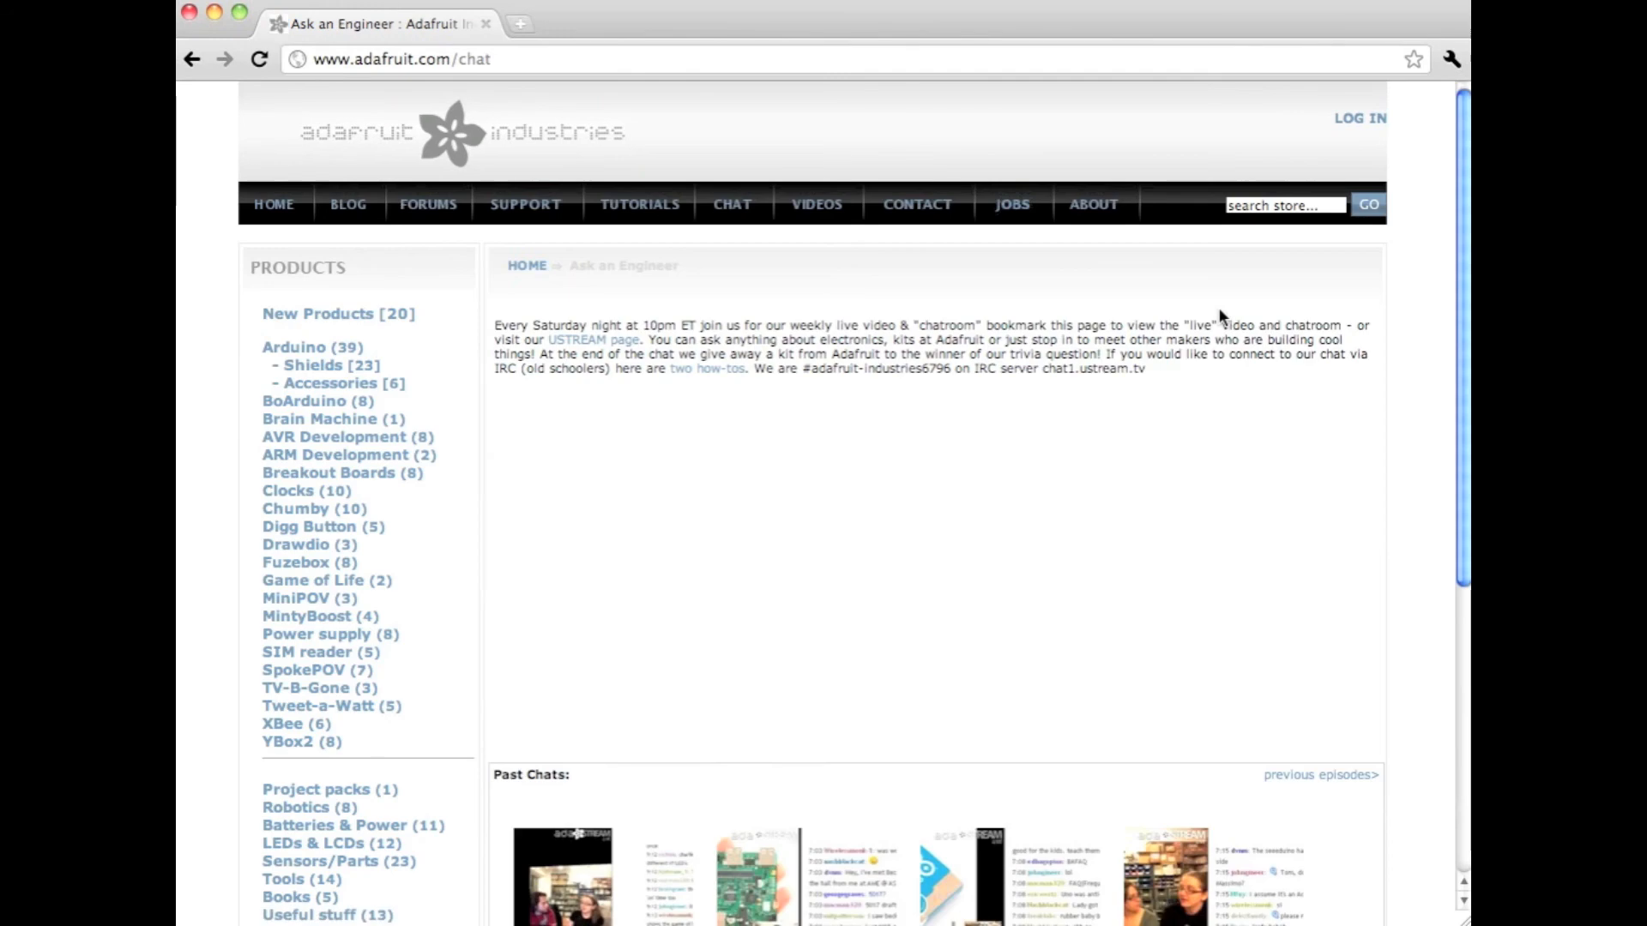